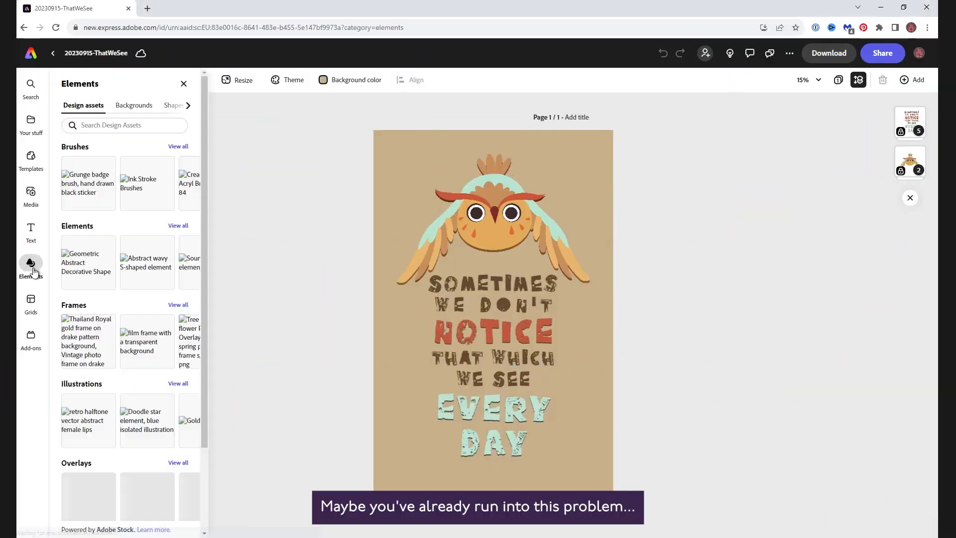
# Step: Add a thin black rectangle from Shapes and align it down the poster's full left edge
pyautogui.click(171, 105)
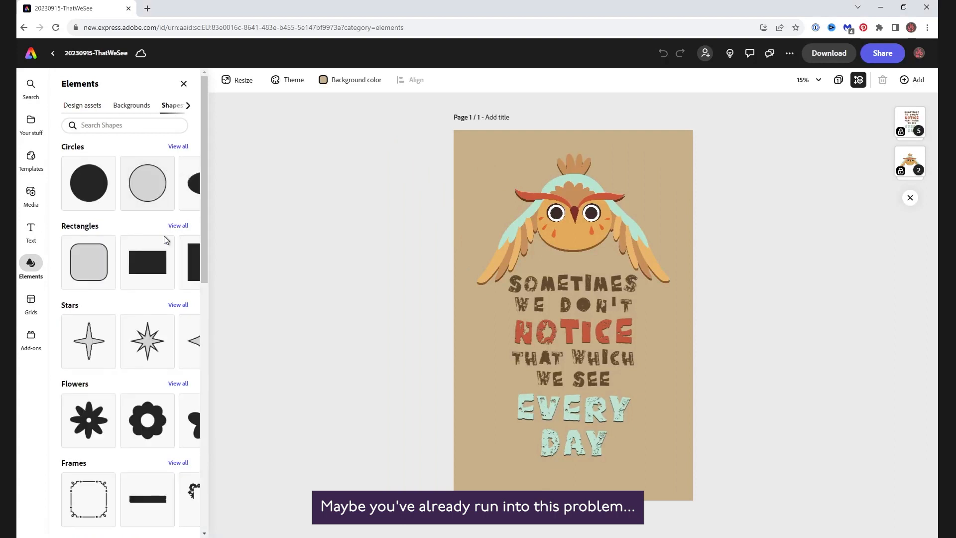
pyautogui.click(147, 262)
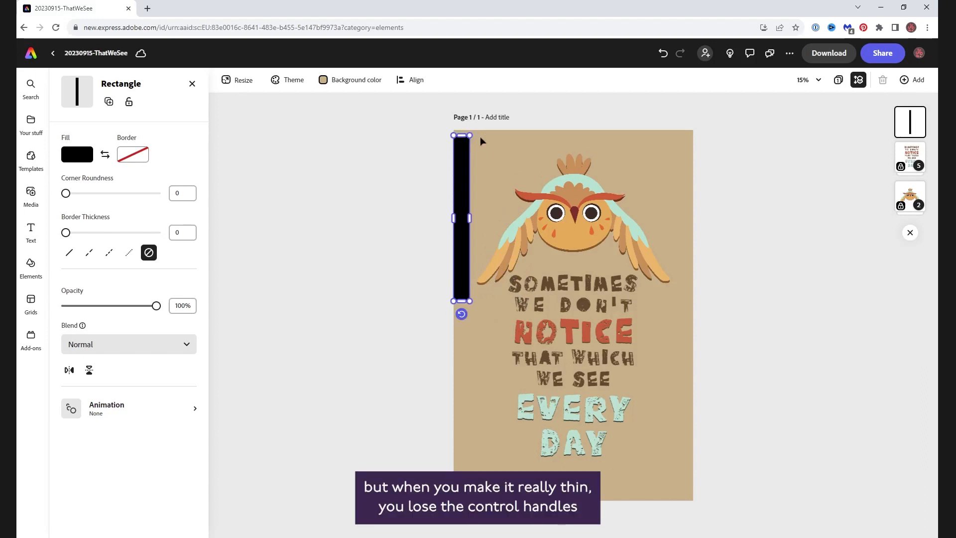
pyautogui.moveTo(417, 79)
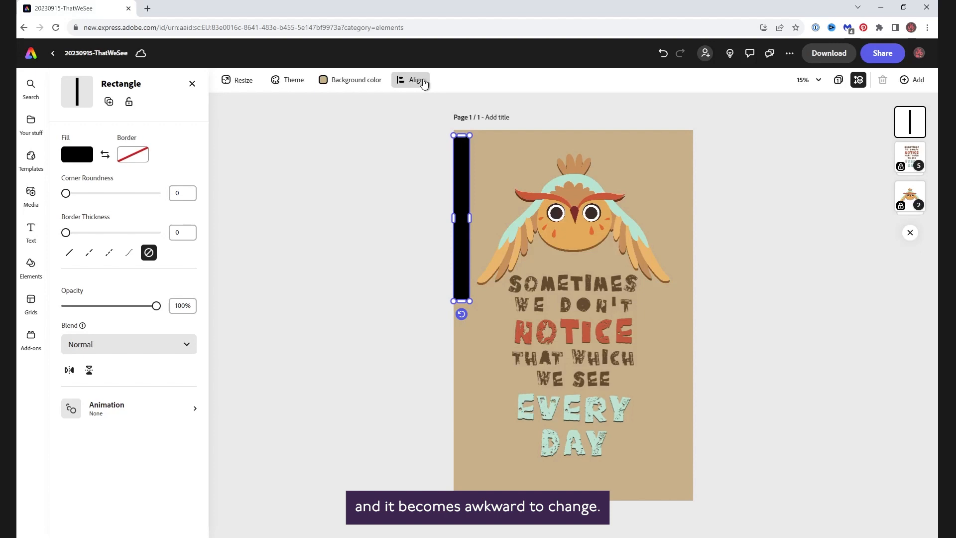
pyautogui.click(410, 80)
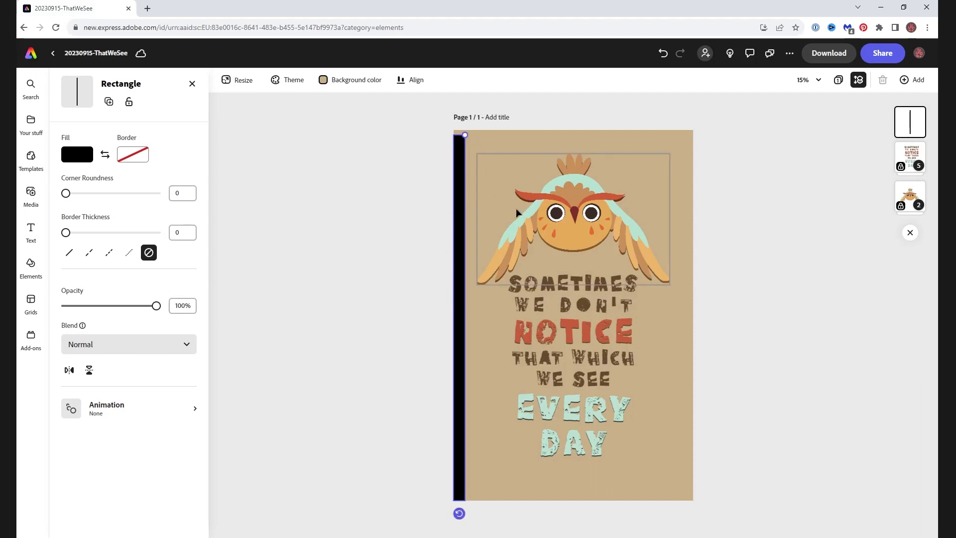
# Step: Zoom to 75%, return to Zoom to fit all, then remove the black rectangle from the poster
pyautogui.click(805, 80)
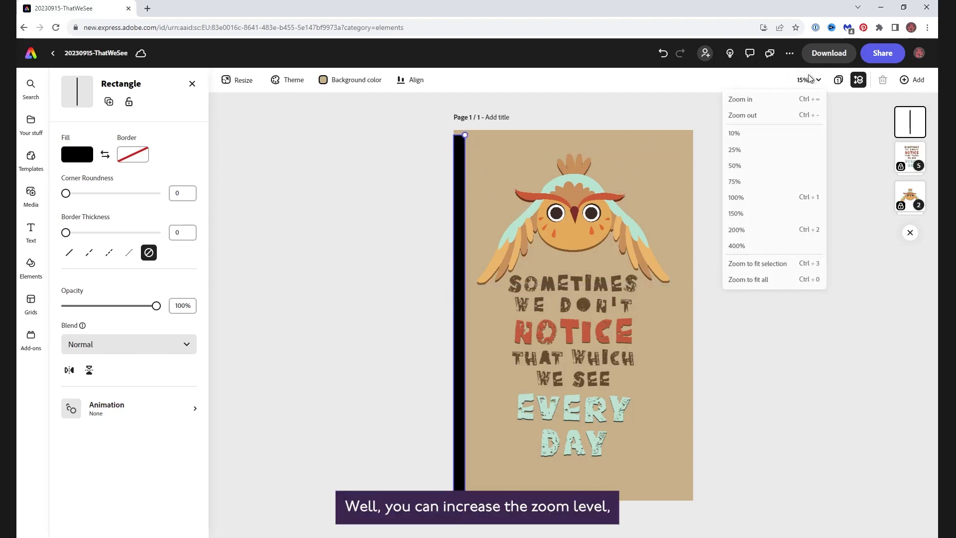
pyautogui.click(734, 182)
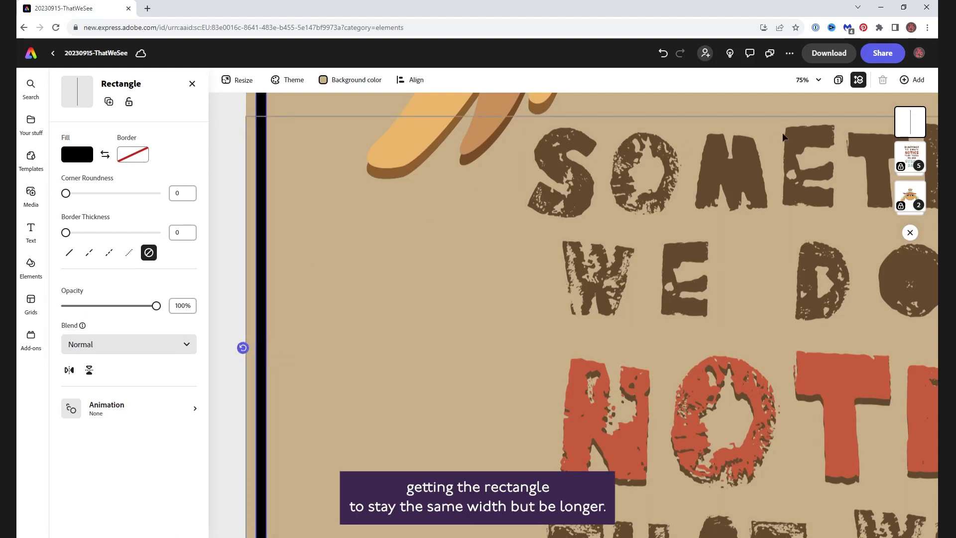
pyautogui.click(804, 80)
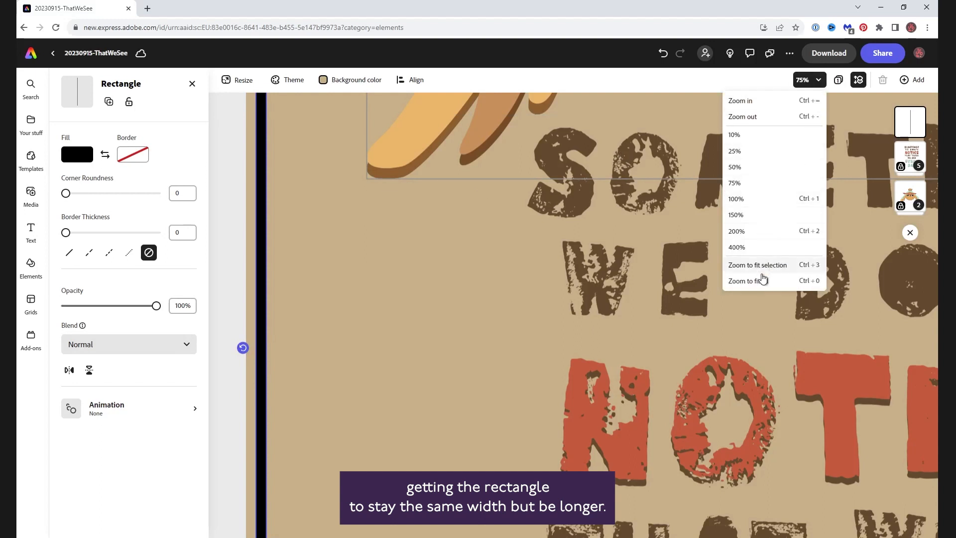
pyautogui.click(748, 281)
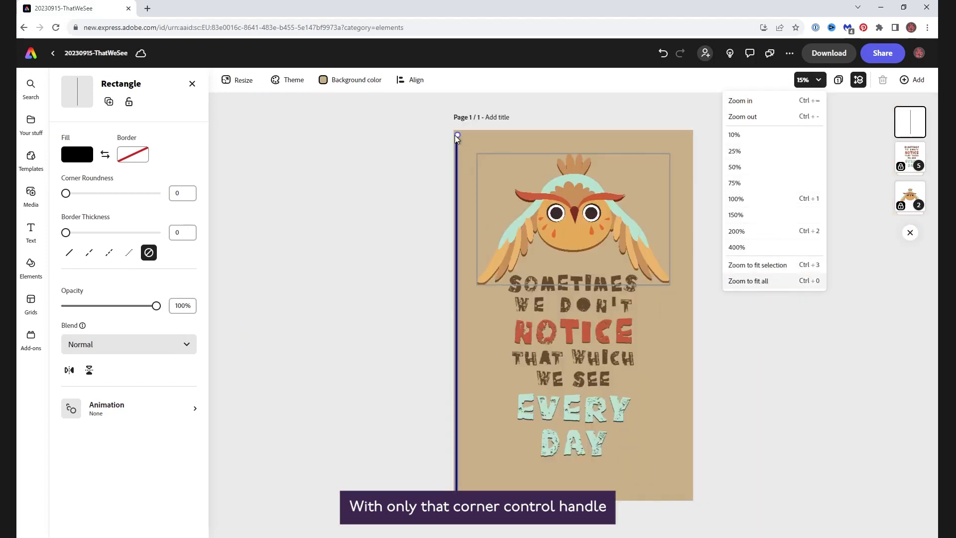
pyautogui.click(458, 126)
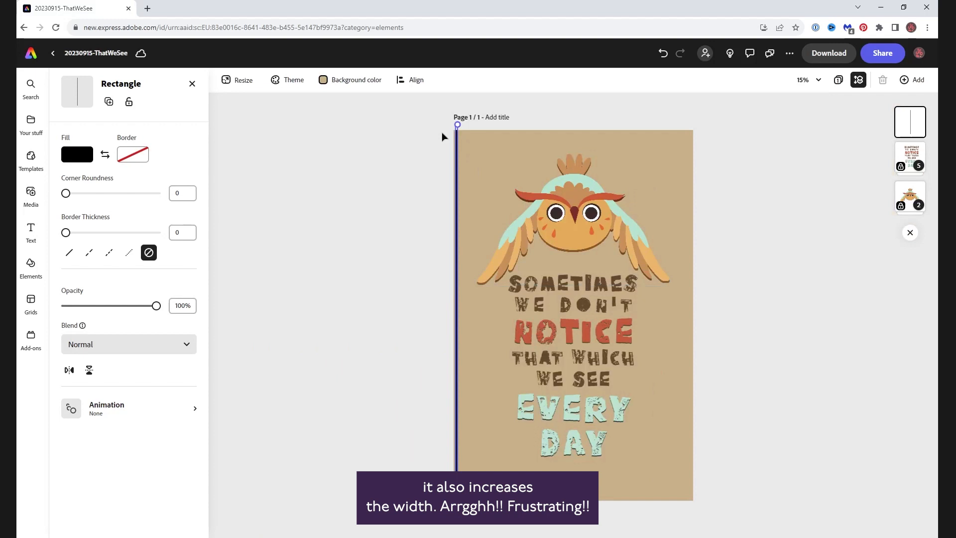
pyautogui.click(31, 267)
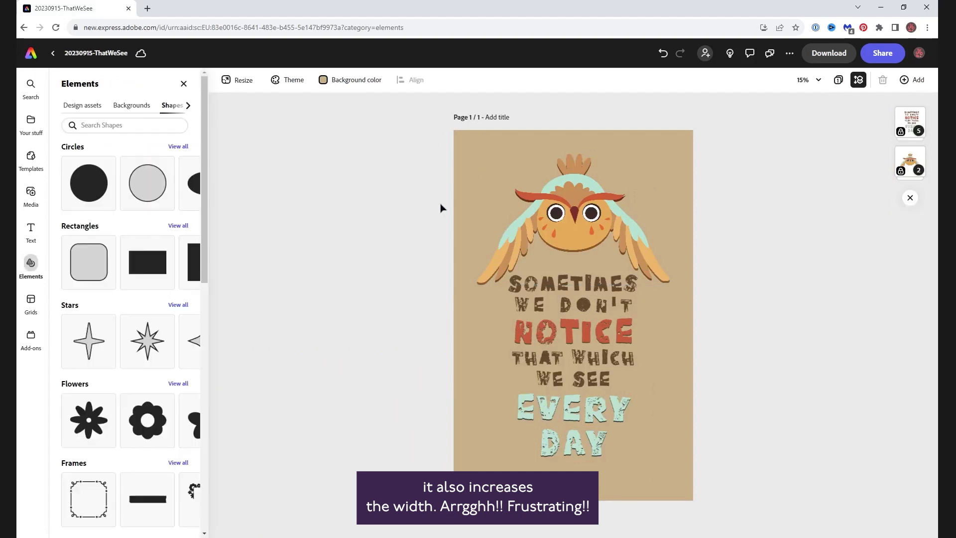
pyautogui.moveTo(153, 309)
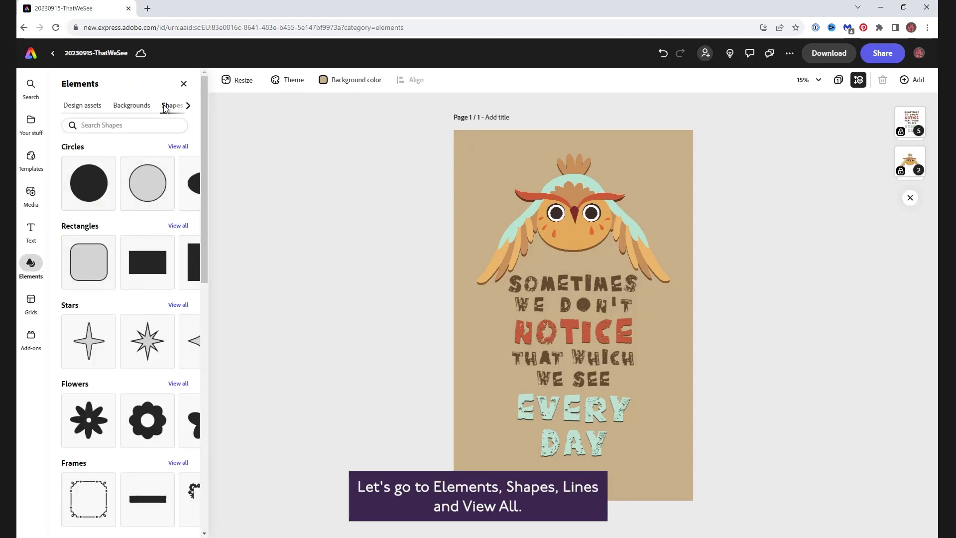
pyautogui.moveTo(213, 290)
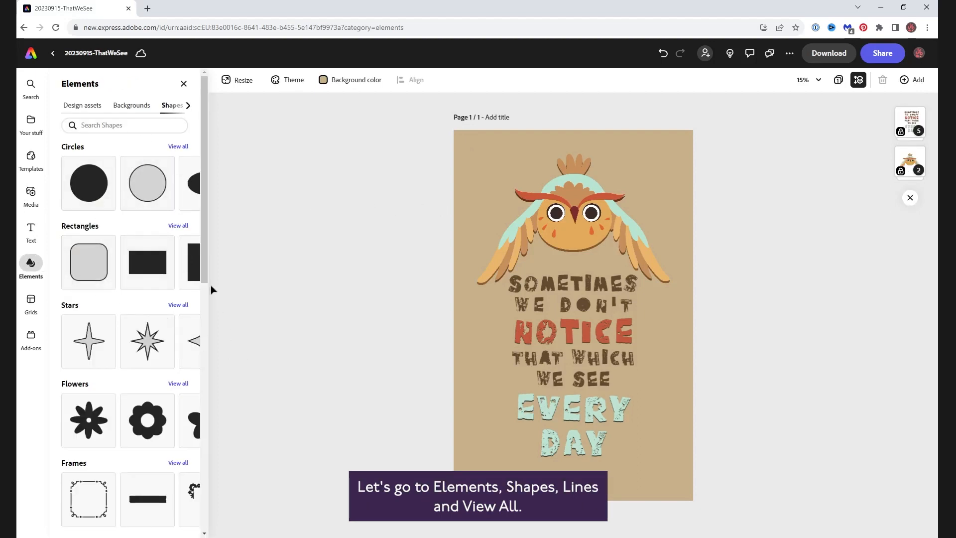
# Step: Add the simple solid line from the Lines and arrows collection to the poster
pyautogui.scroll(-3)
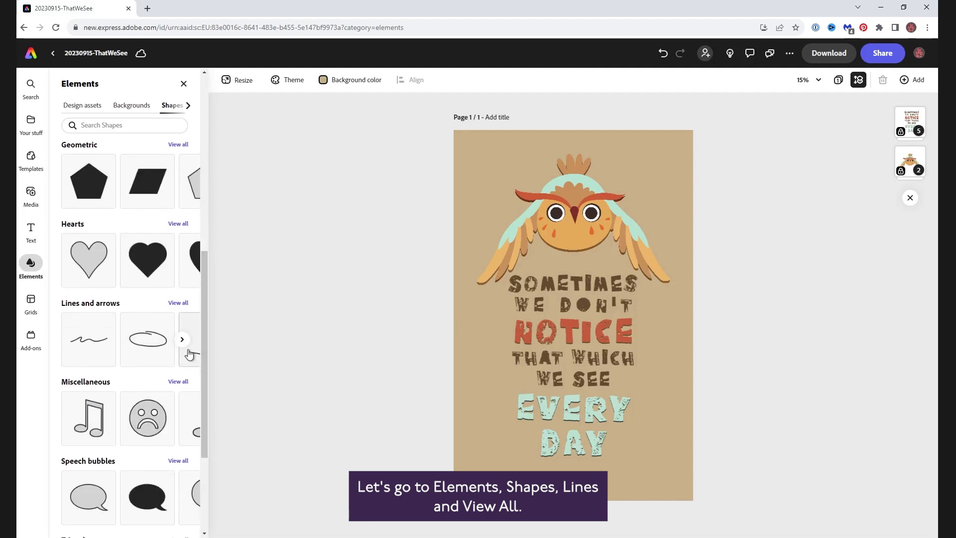
pyautogui.click(178, 302)
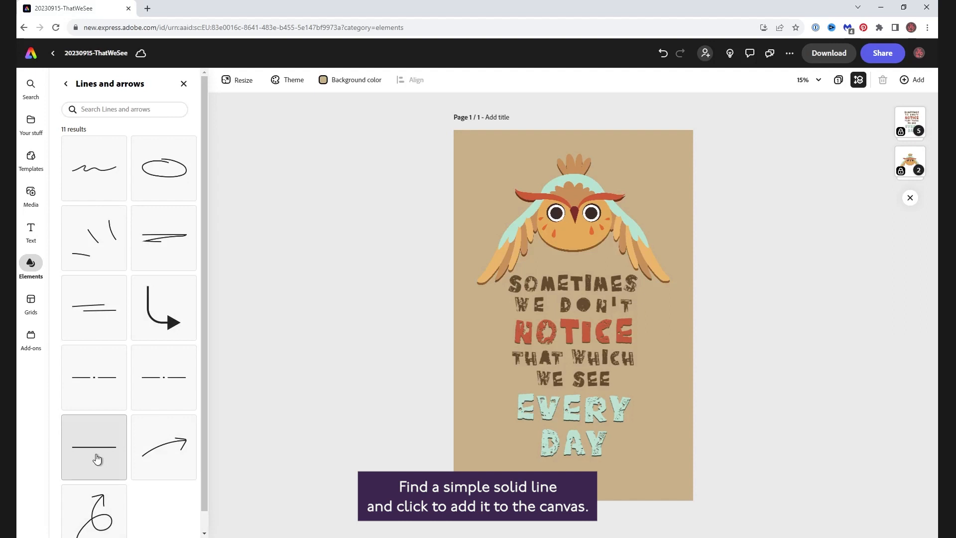
pyautogui.click(93, 446)
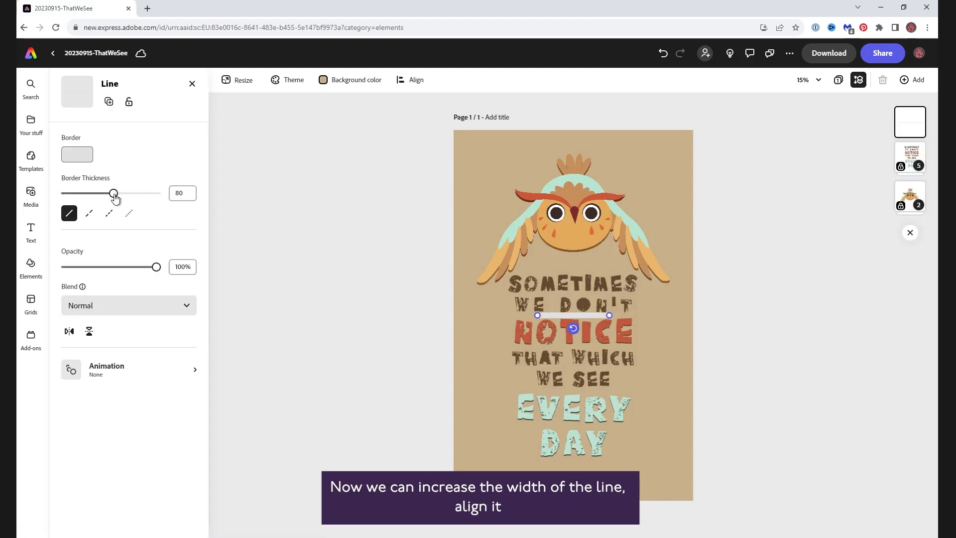
# Step: Align the line to the top, set thickness 30 and orange-red colour, then duplicate it for the left edge
pyautogui.click(415, 79)
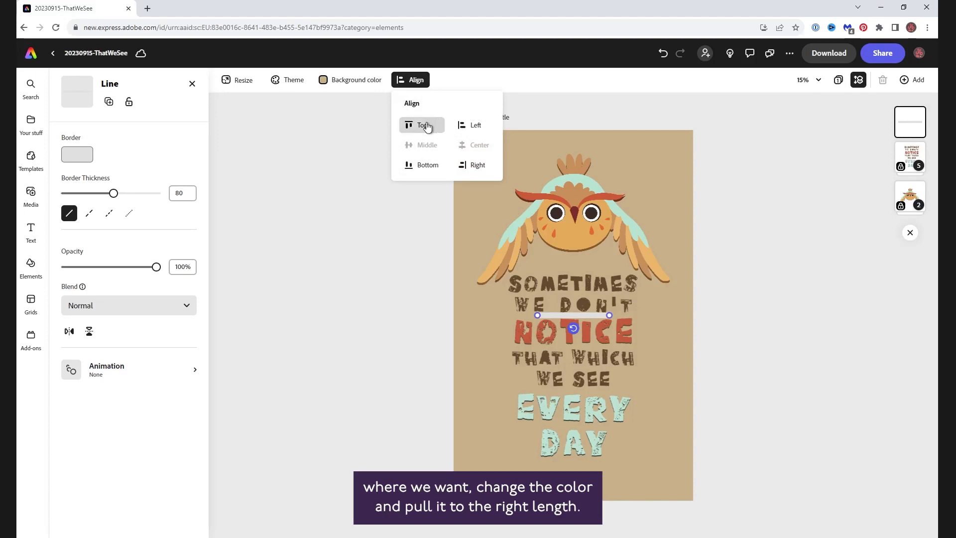
pyautogui.click(421, 126)
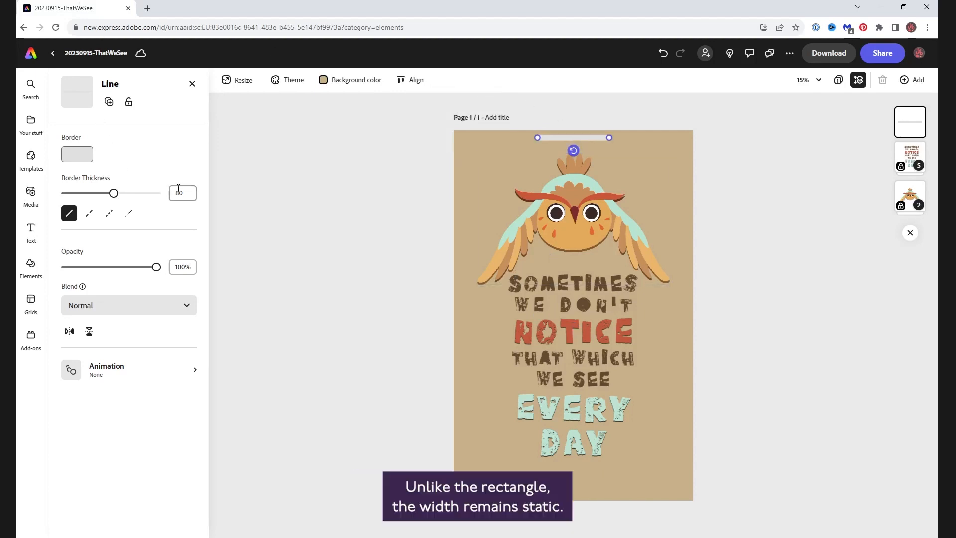
pyautogui.moveTo(113, 193); pyautogui.dragTo(76, 193)
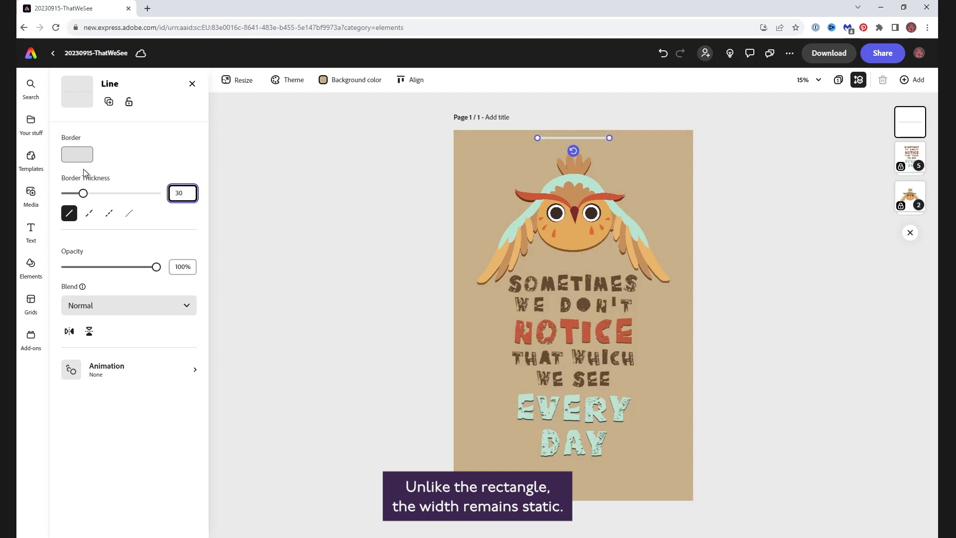
pyautogui.click(76, 154)
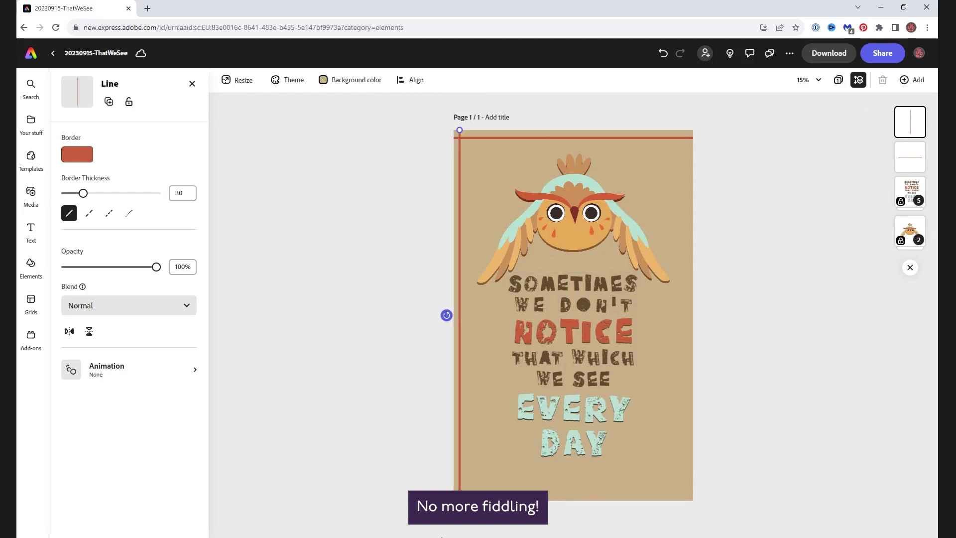
pyautogui.click(66, 84)
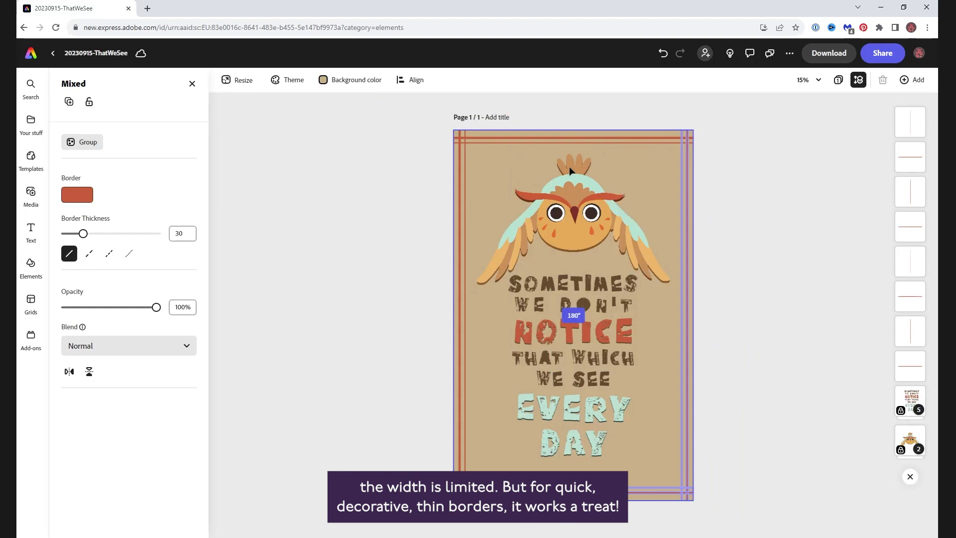
# Step: Finish the orange-red lines on the right and bottom edges and deselect the border
pyautogui.click(31, 265)
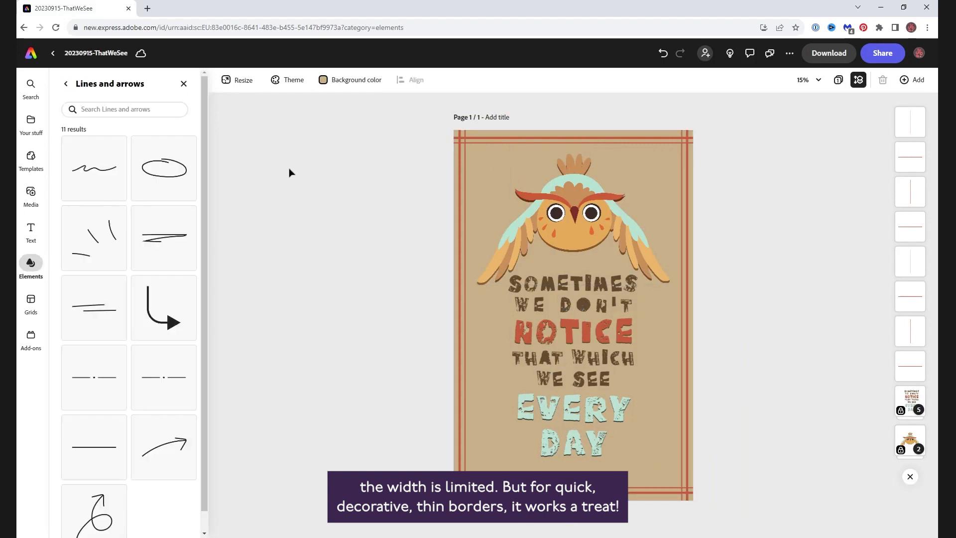